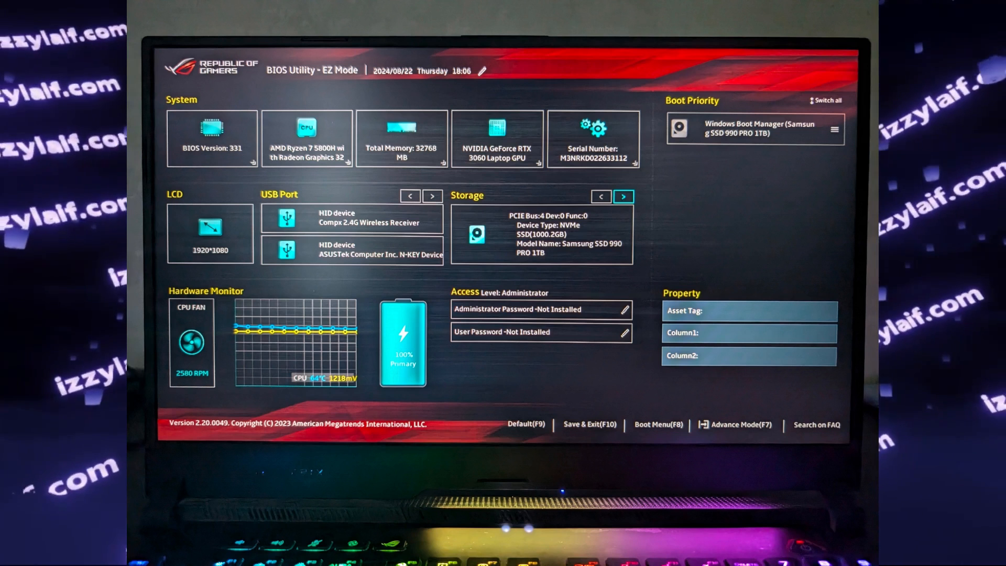
Step: Enter Advanced Mode with F7 and view the Advanced tab, then the Boot settings with Fast Boot disabled
key(f7)
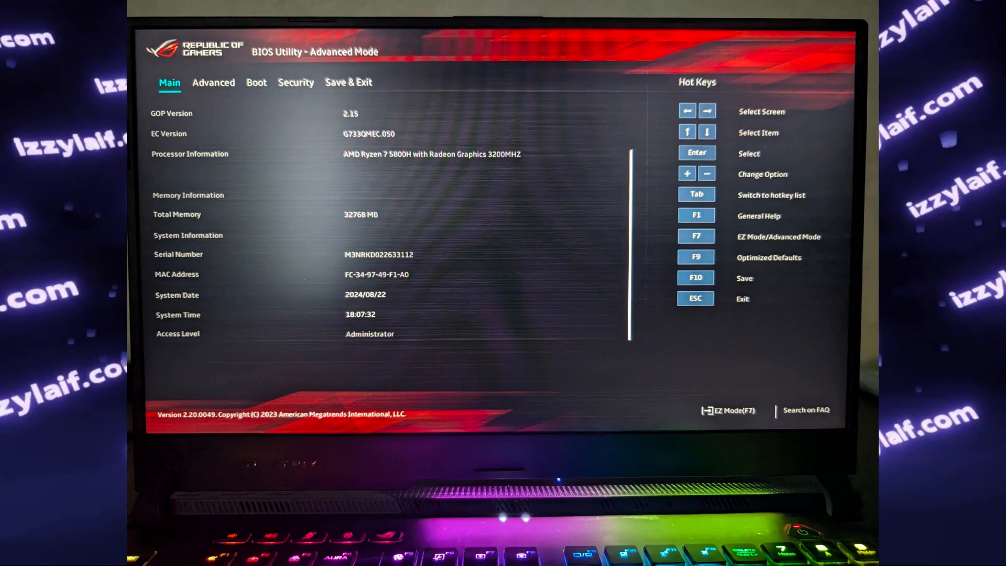
click(214, 82)
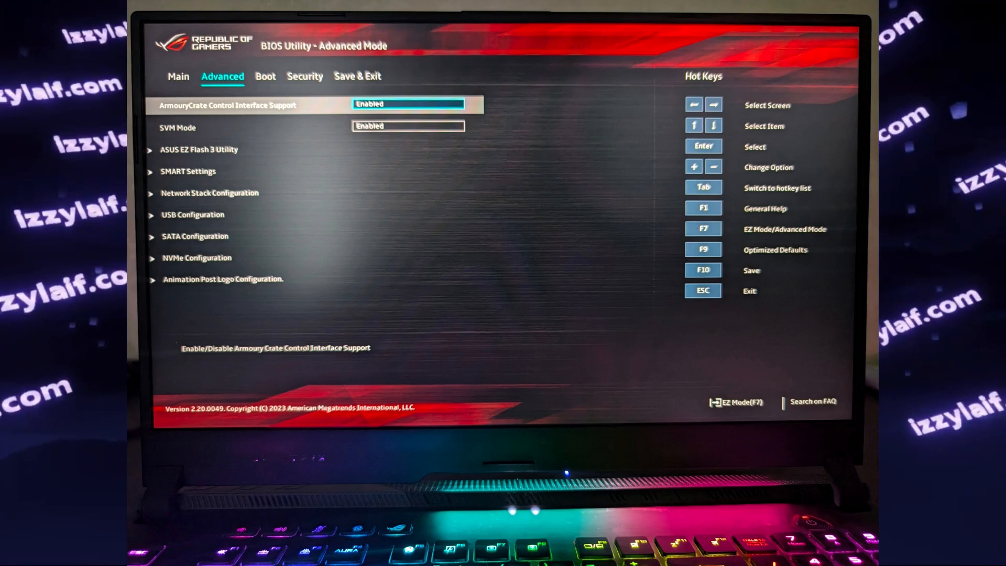
click(271, 71)
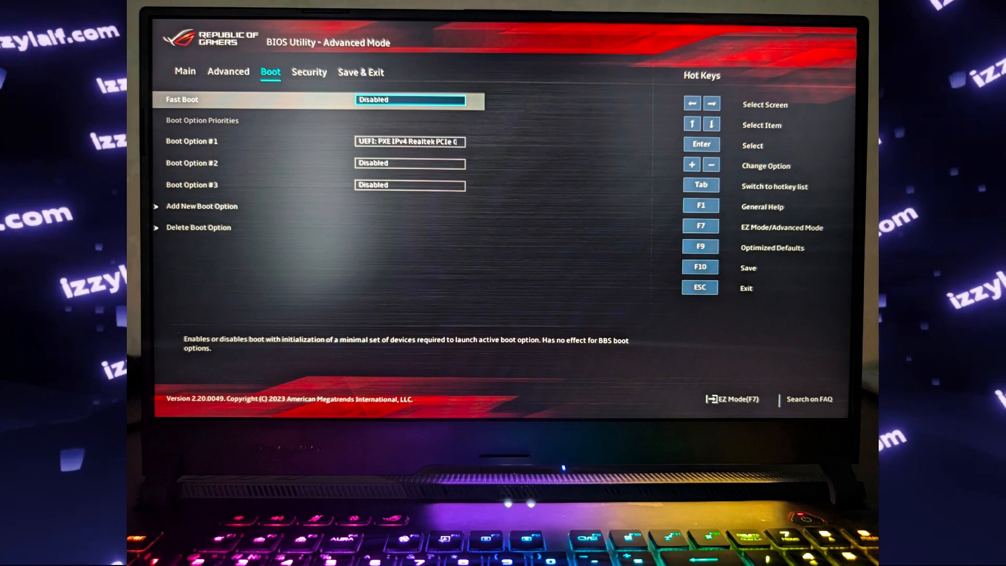
Step: Review the Secure Boot settings under Security, then view the Save & Exit options
click(302, 78)
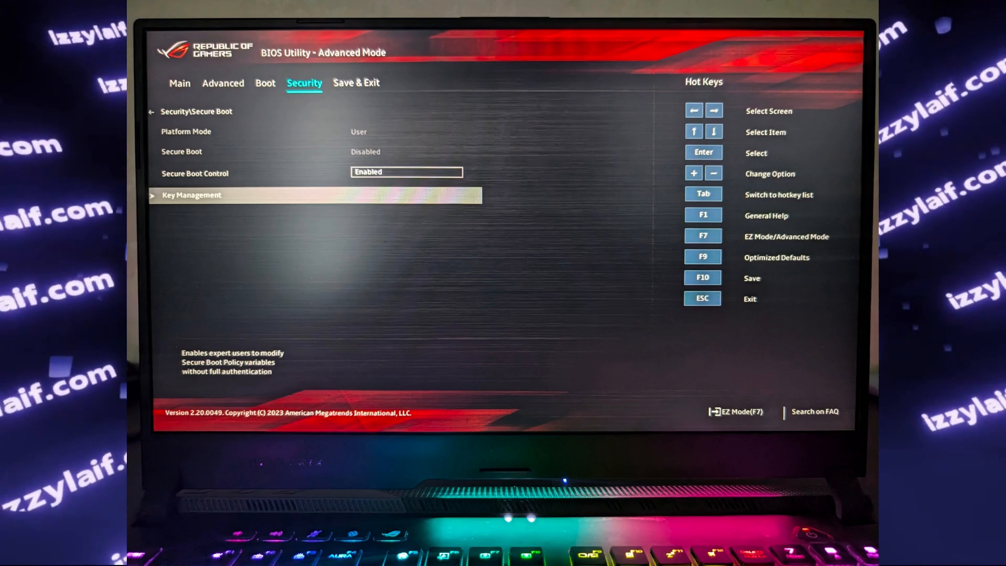
click(359, 83)
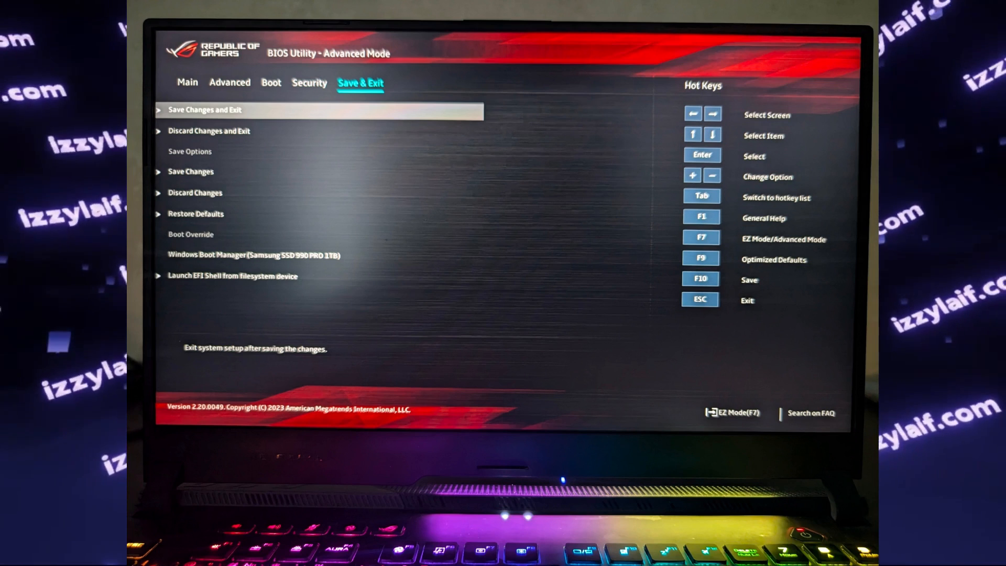